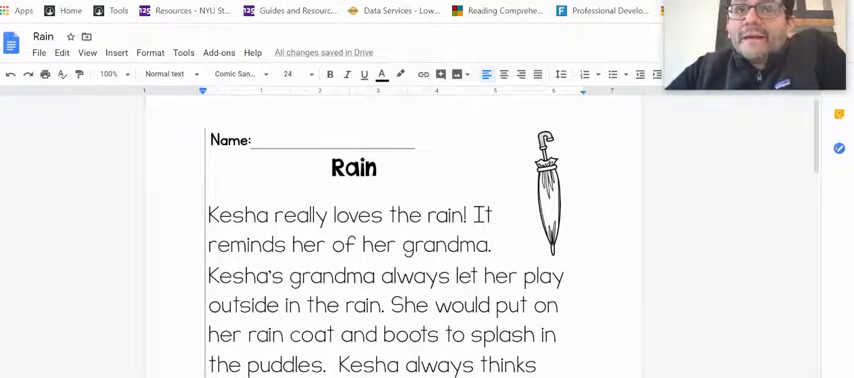
- Scroll through the Rain worksheet to the spot just above numbered question 1
scroll("down", 3)
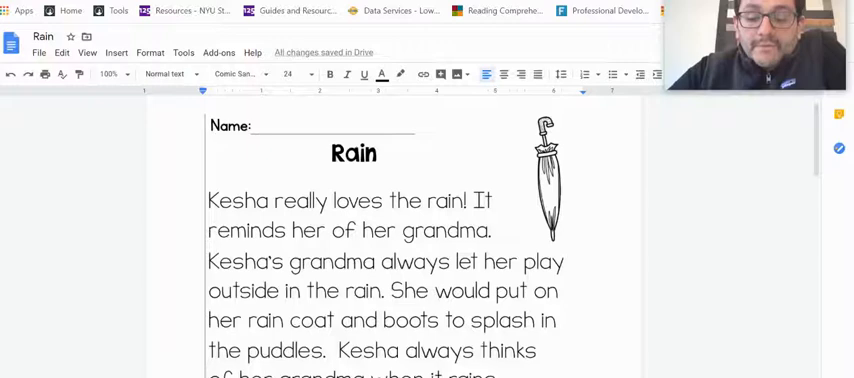
scroll("down", 3)
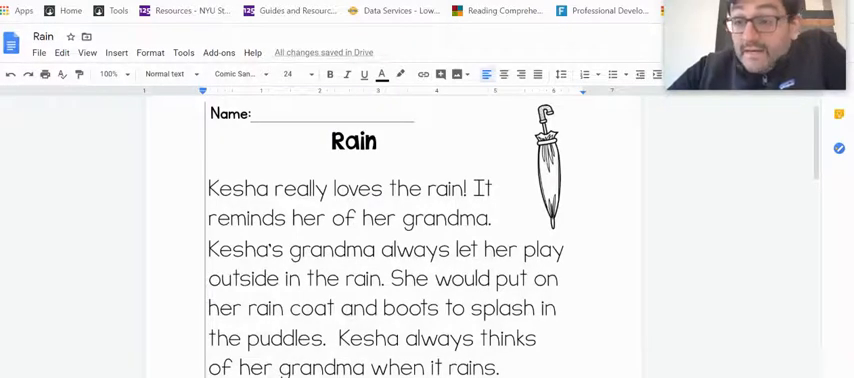
scroll("down", 3)
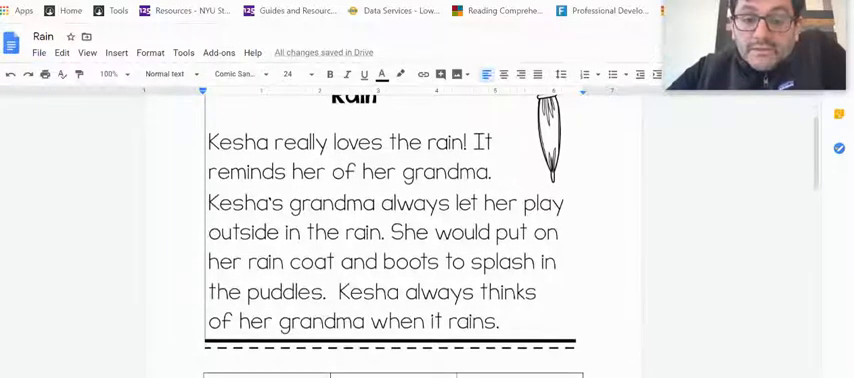
scroll("down", 3)
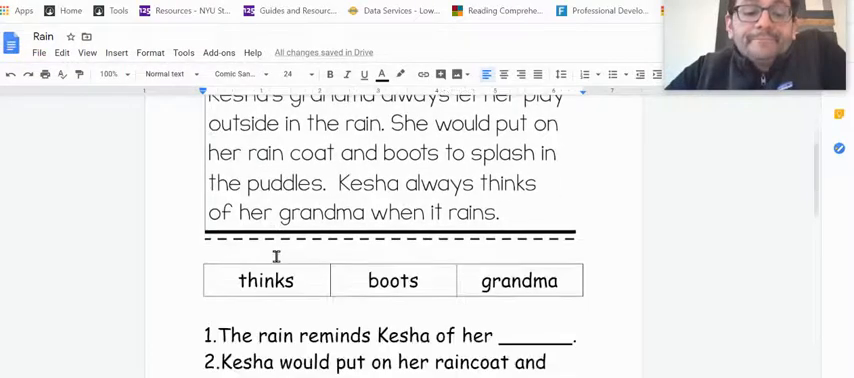
scroll("down", 3)
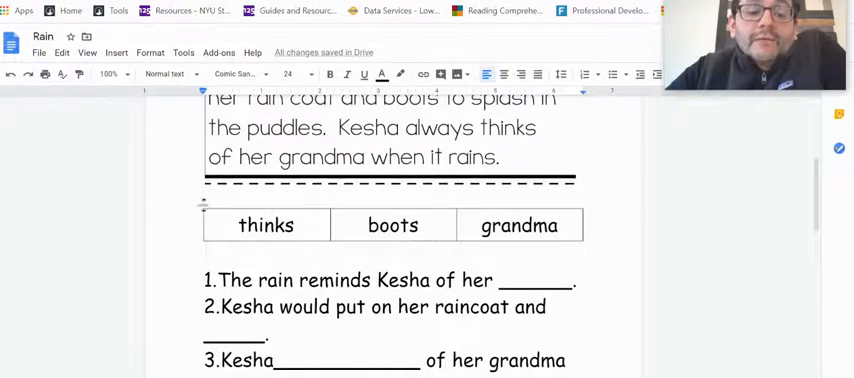
scroll("down", 3)
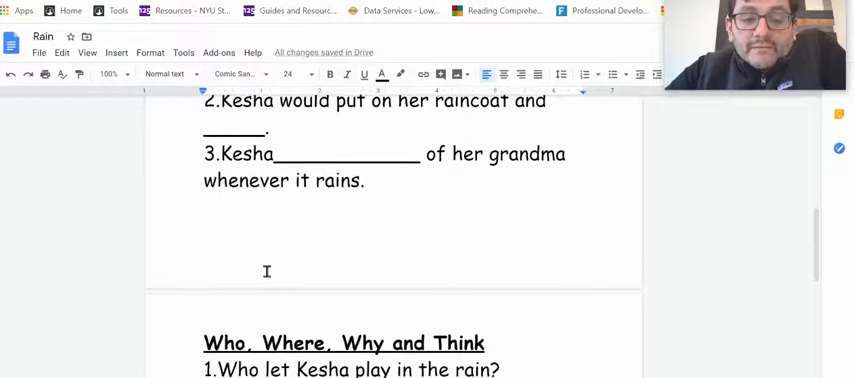
scroll("down", 3)
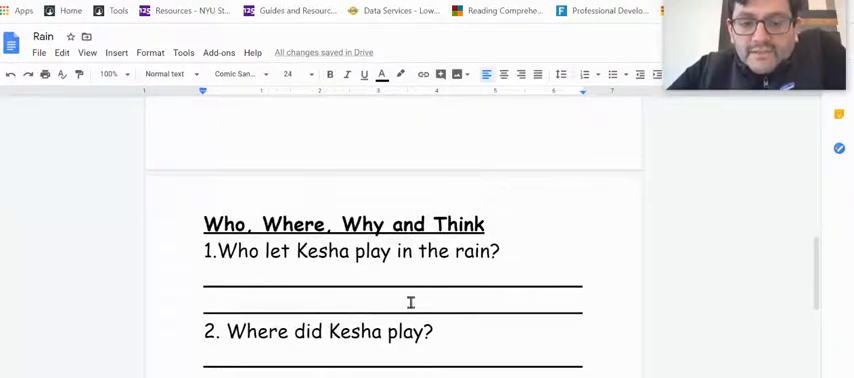
scroll("down", 3)
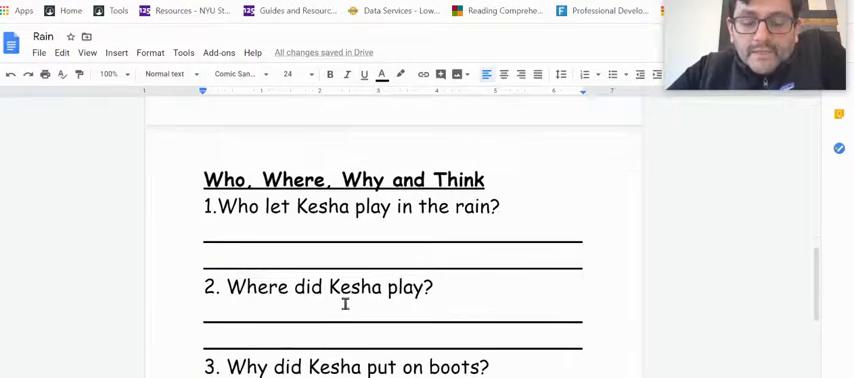
scroll("down", 3)
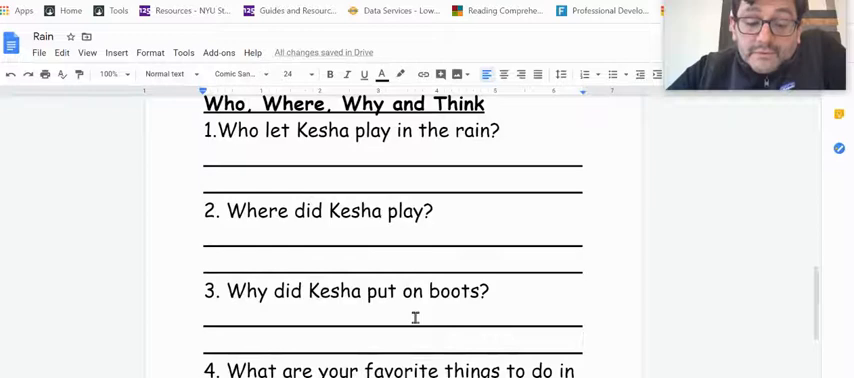
scroll("down", 3)
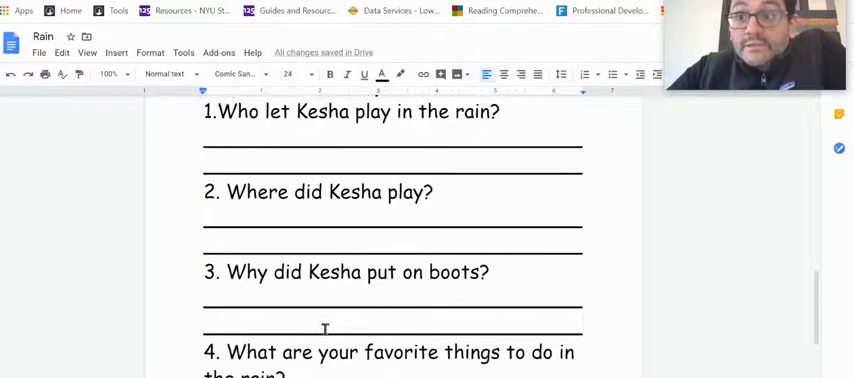
scroll("up", 3)
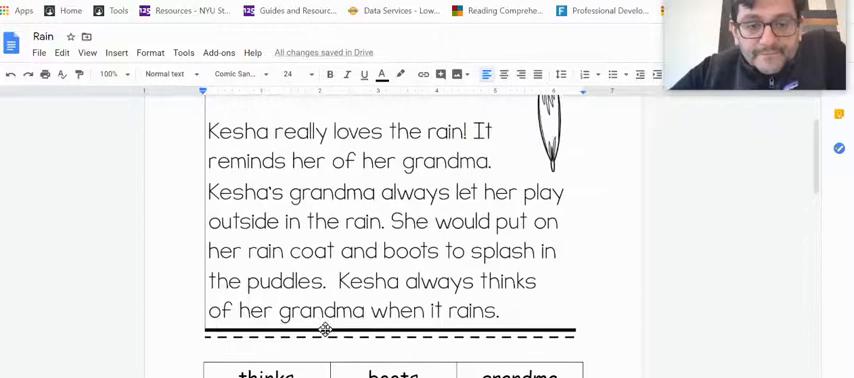
scroll("up", 3)
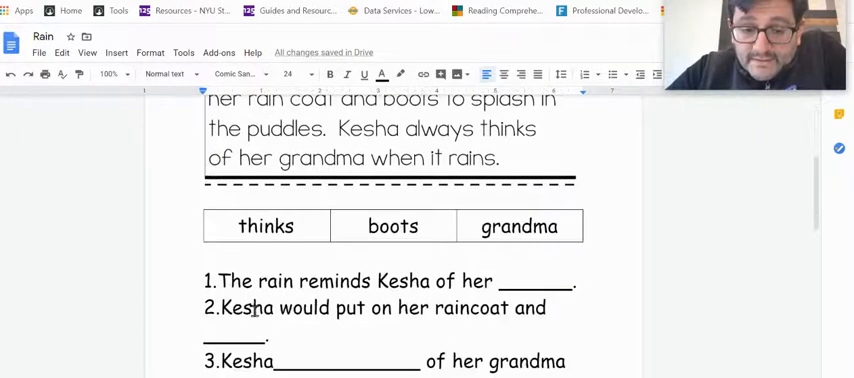
scroll("down", 3)
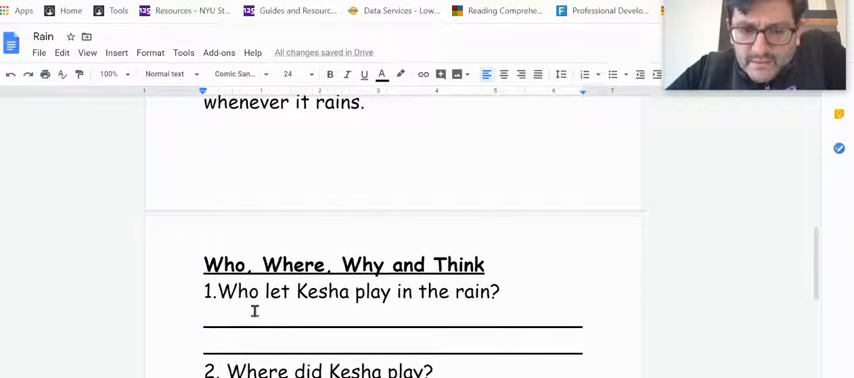
scroll("down", 3)
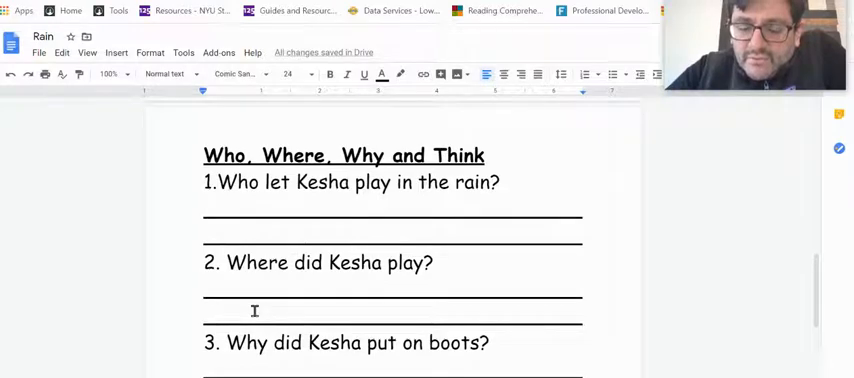
scroll("up", 3)
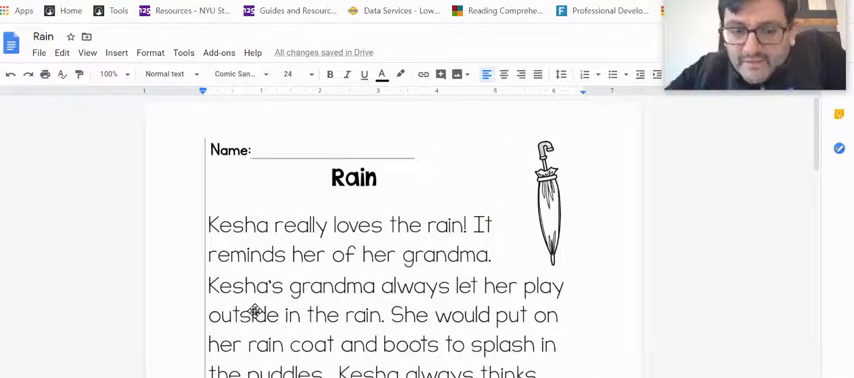
scroll("down", 3)
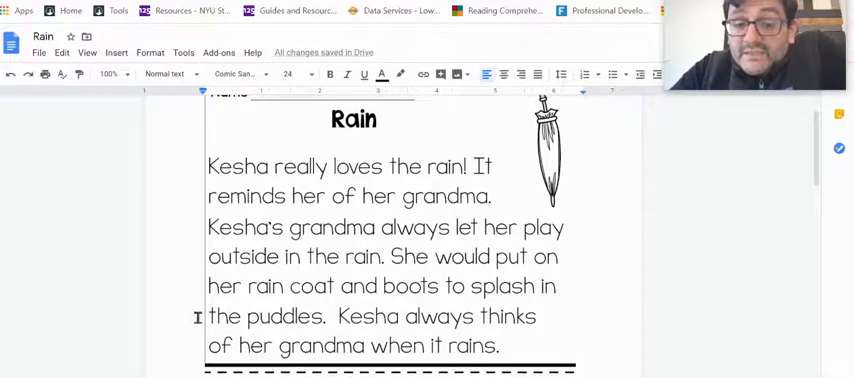
scroll("down", 3)
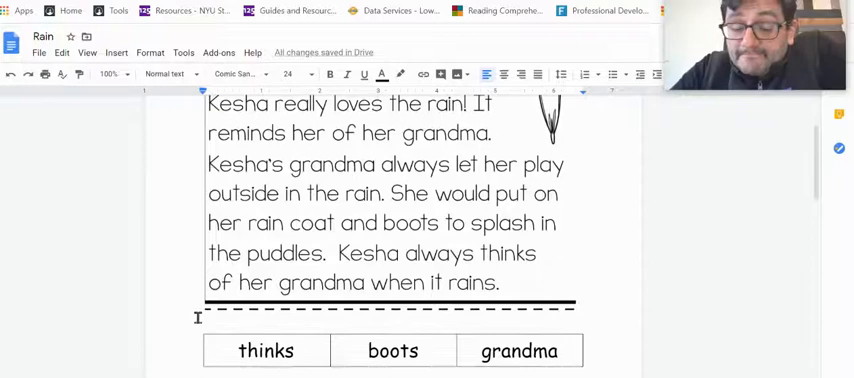
scroll("down", 3)
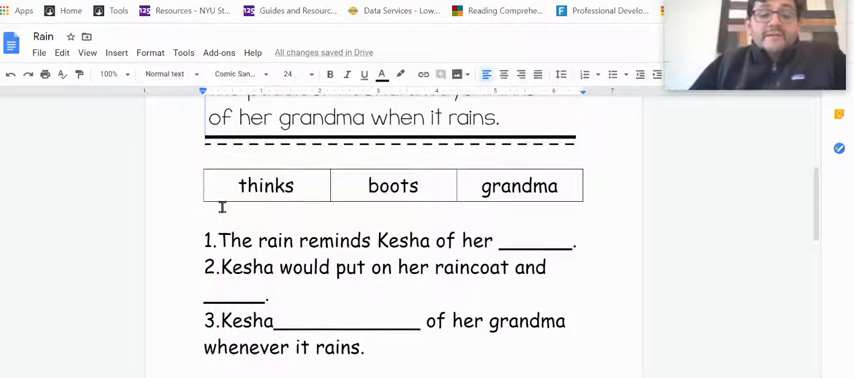
- Add the heading 'Fill in the blanks:' between the word-bank table and the questions
type("Fillim")
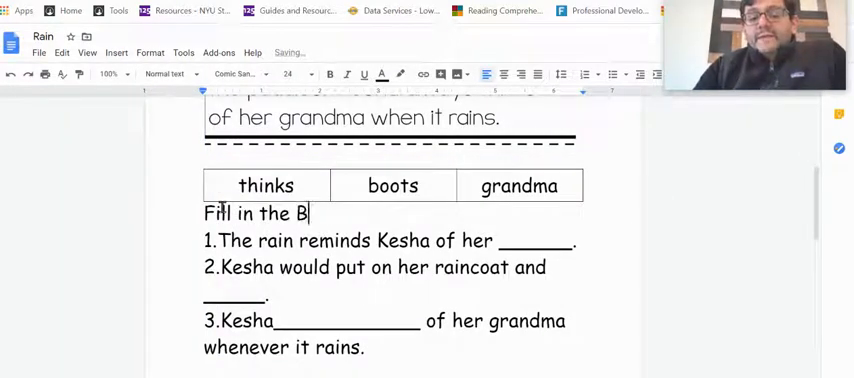
type("lank")
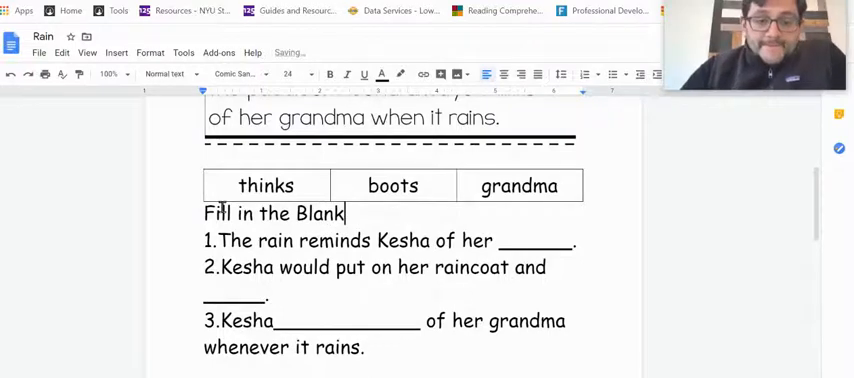
key("BackSpace")
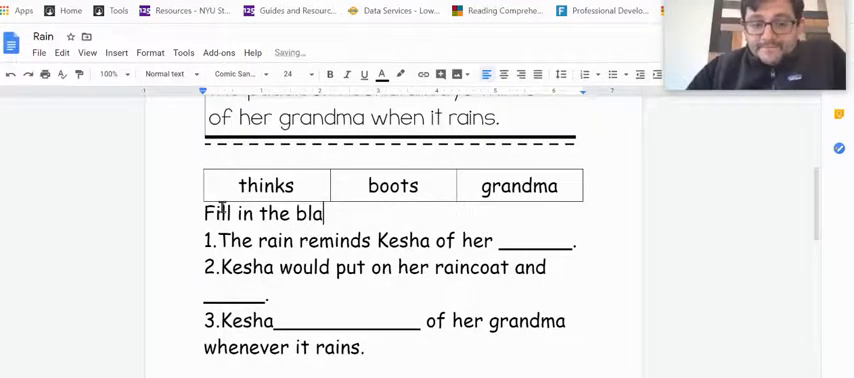
type("nks")
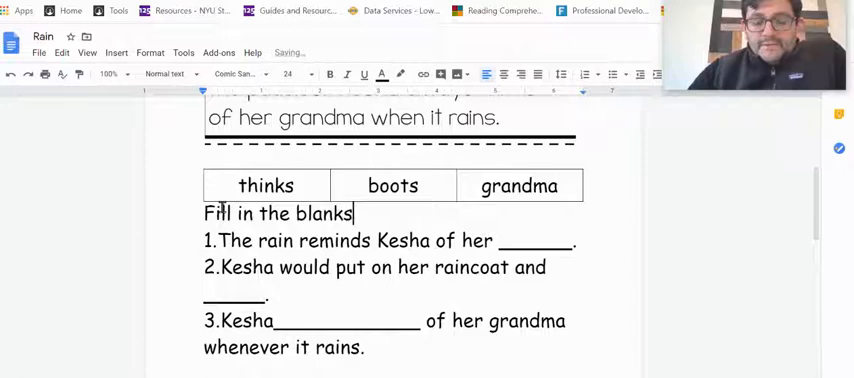
type(":")
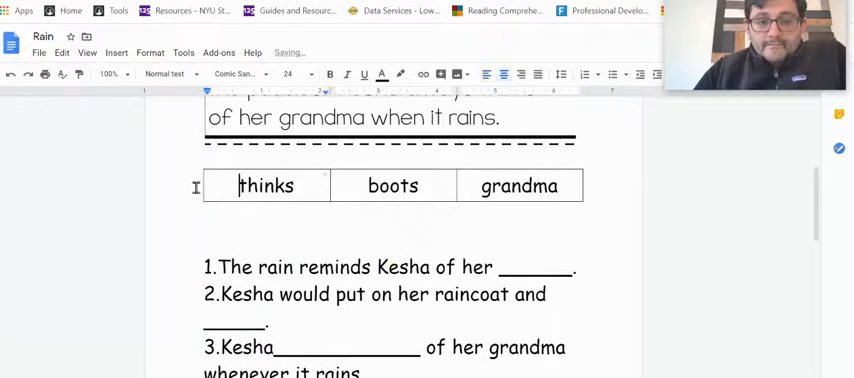
scroll("up", 3)
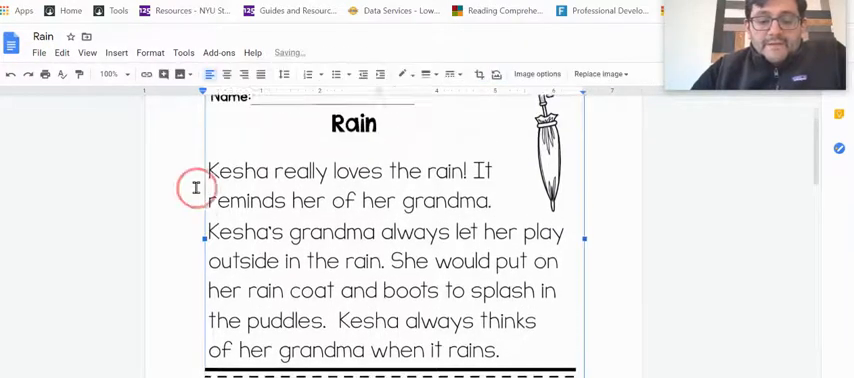
scroll("down", 3)
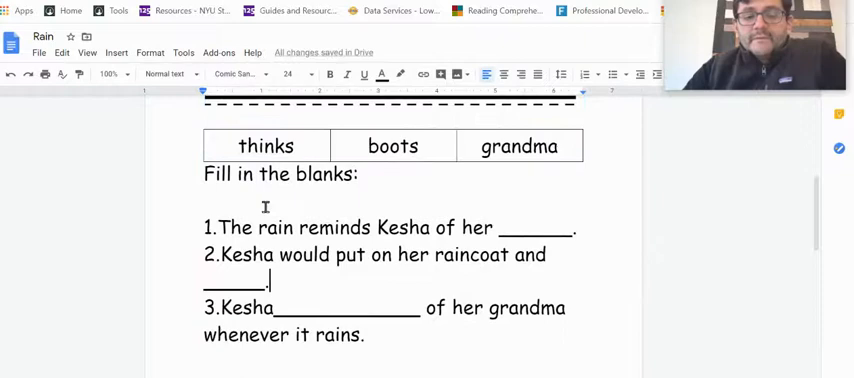
mouse_move(360, 196)
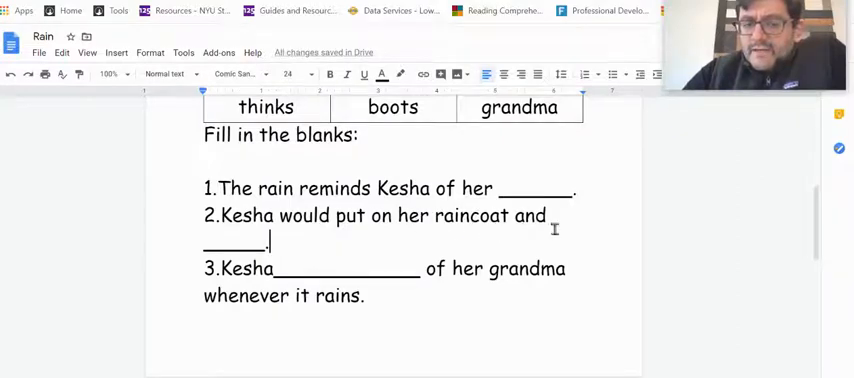
mouse_move(516, 120)
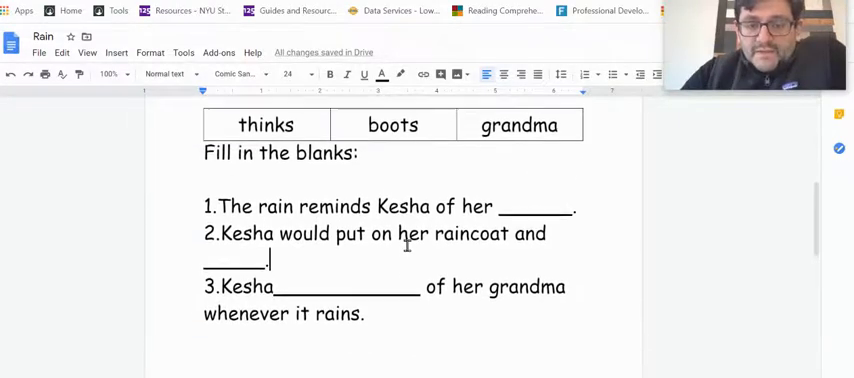
scroll("up", 3)
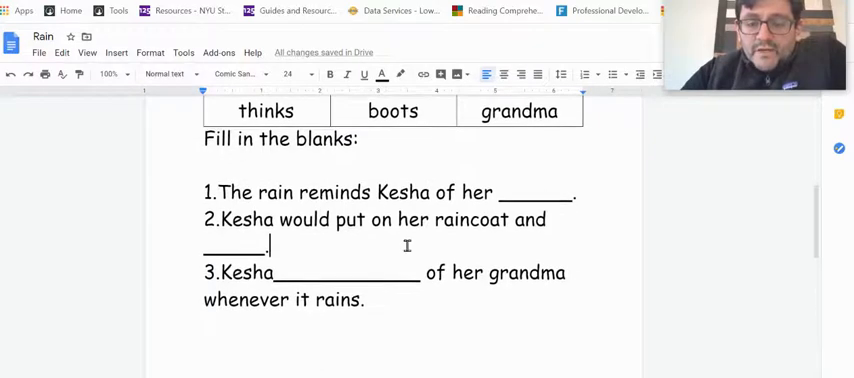
mouse_move(458, 344)
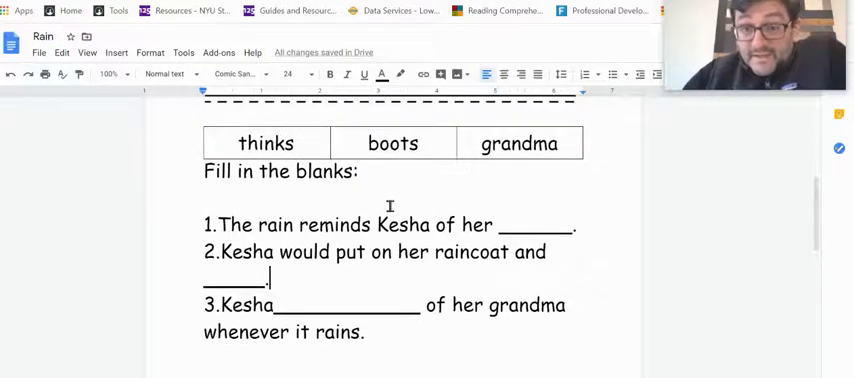
scroll("down", 3)
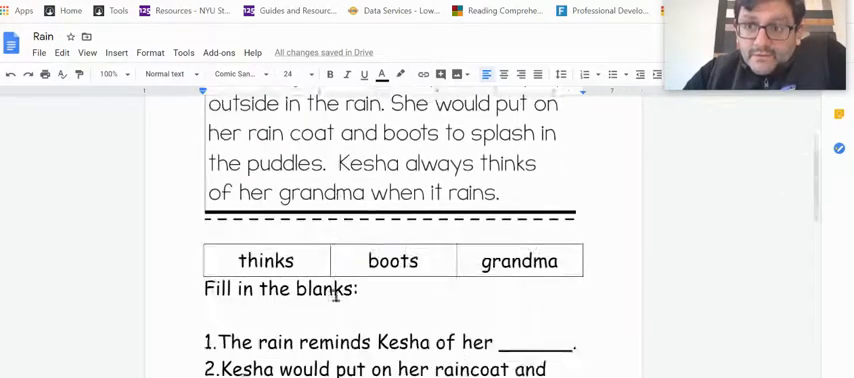
scroll("down", 3)
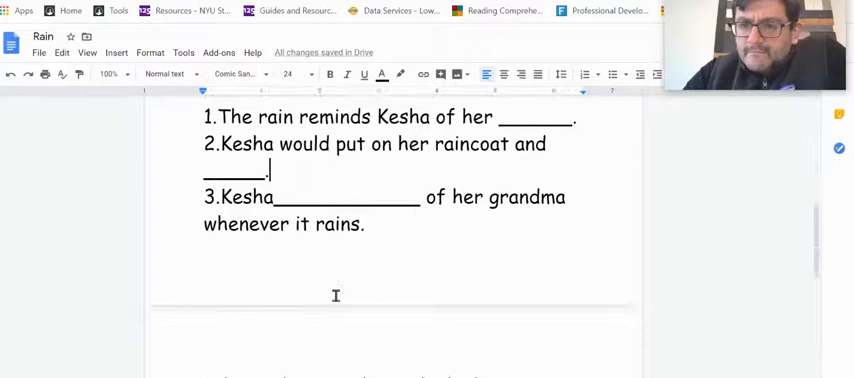
scroll("down", 3)
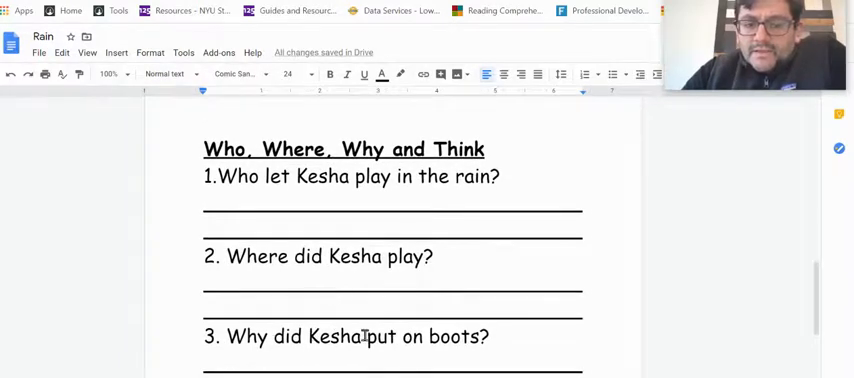
scroll("down", 3)
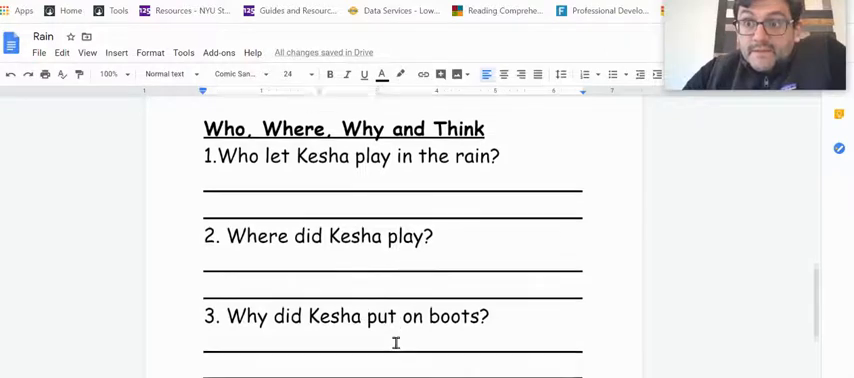
scroll("down", 3)
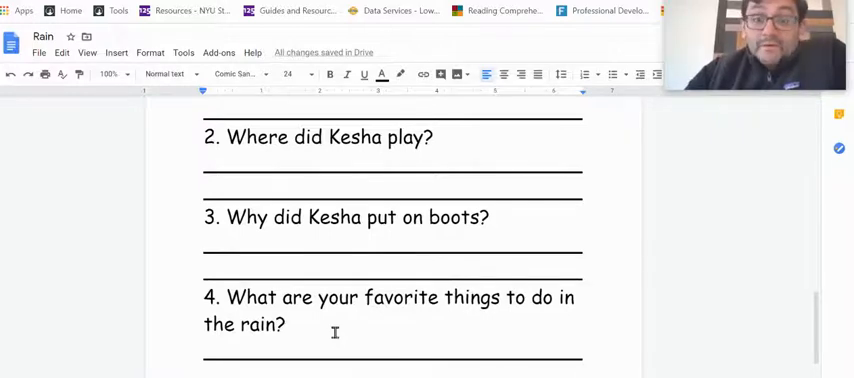
scroll("down", 3)
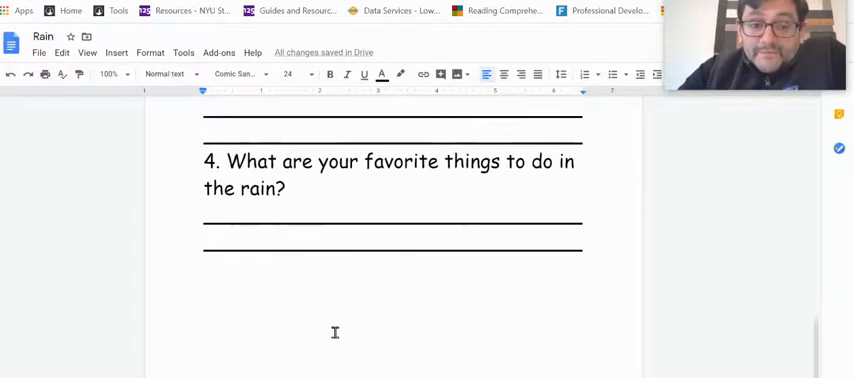